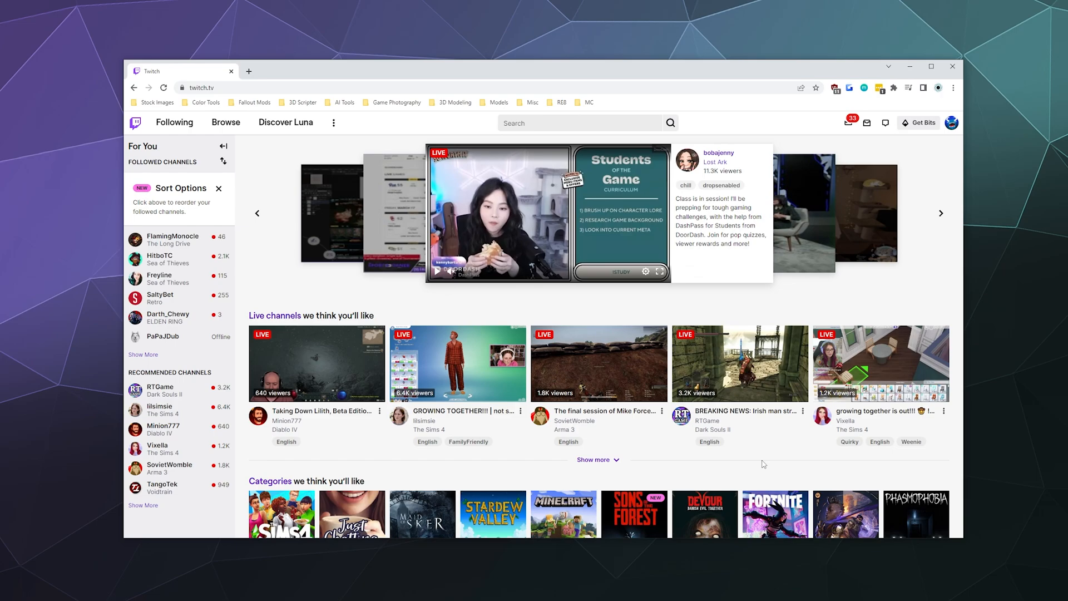
mouse_move(881, 361)
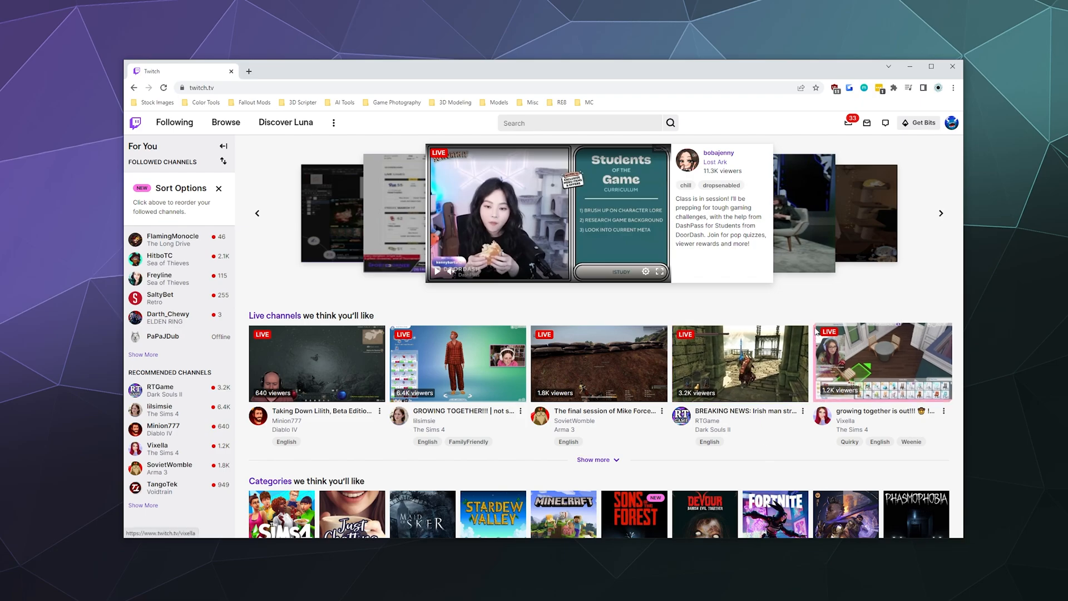
mouse_move(857, 282)
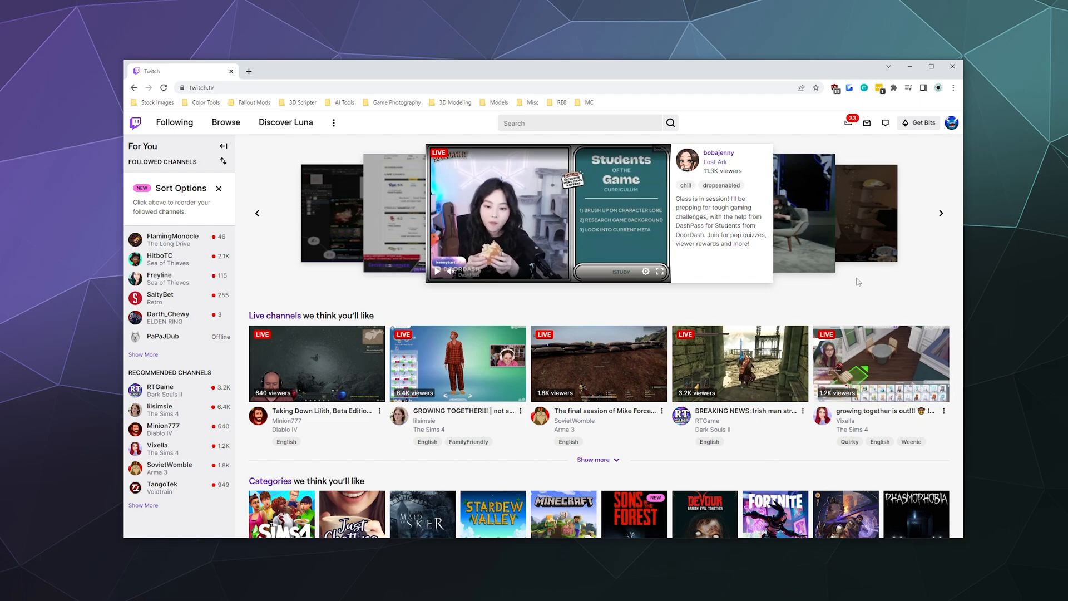
Go from the profile menu to the Creator Dashboard's Settings > Stream page showing the stream key
left_click(951, 122)
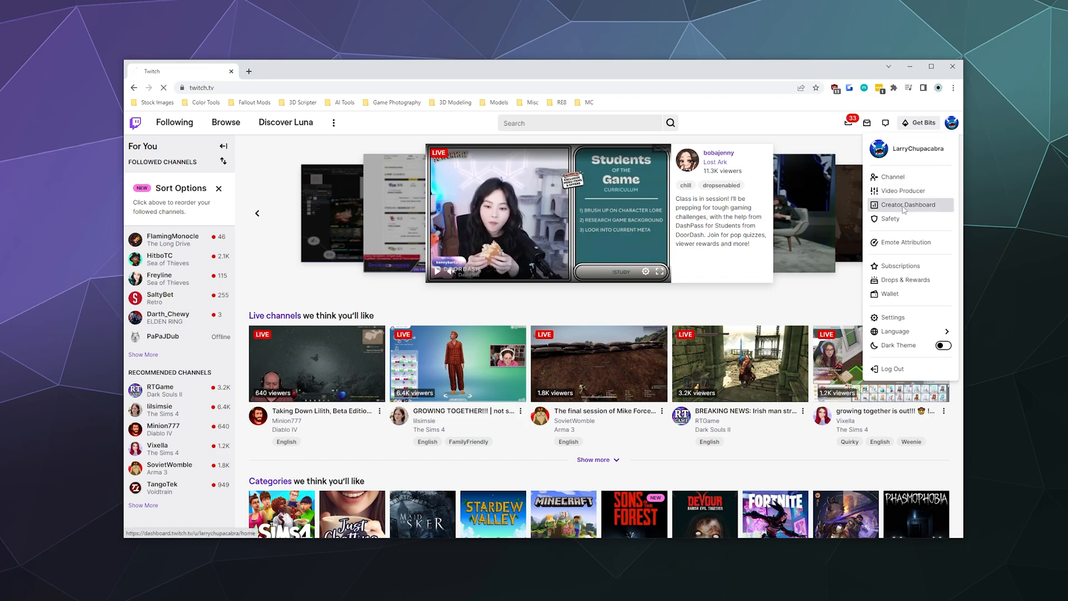
left_click(907, 204)
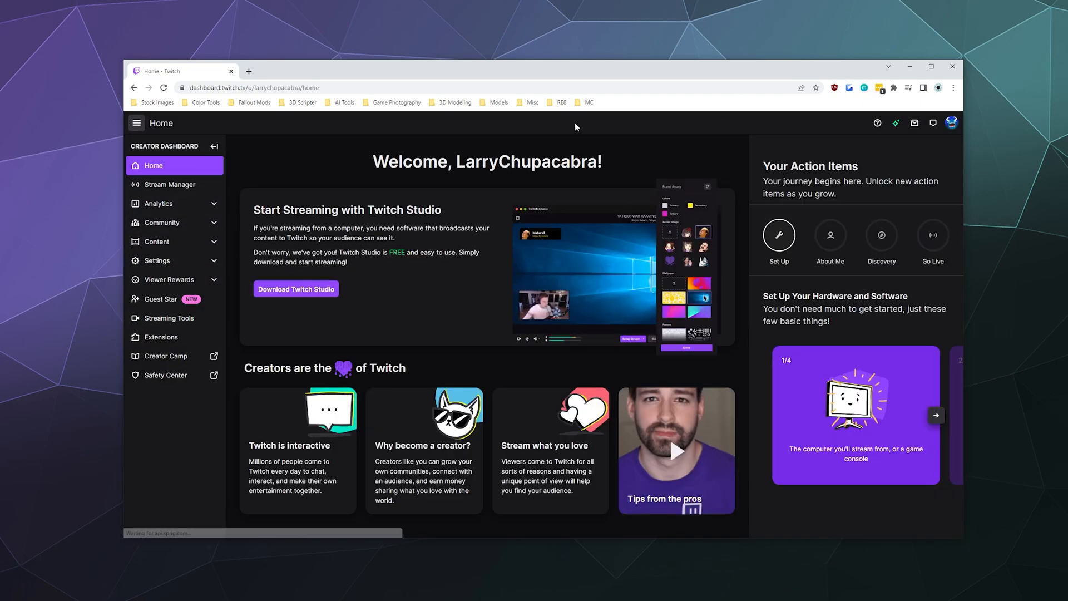
left_click(157, 260)
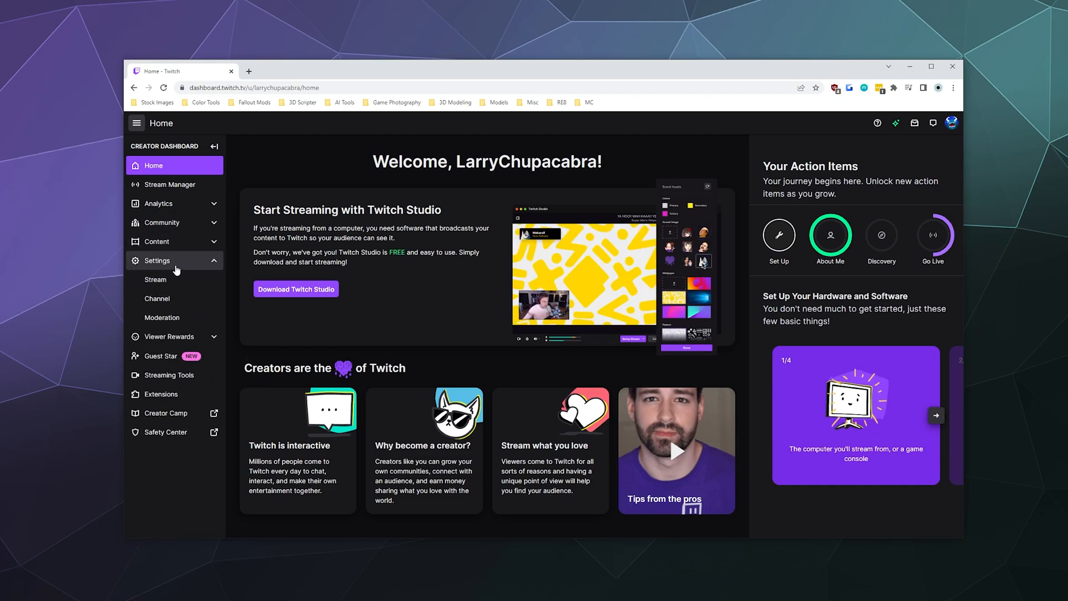
mouse_move(155, 279)
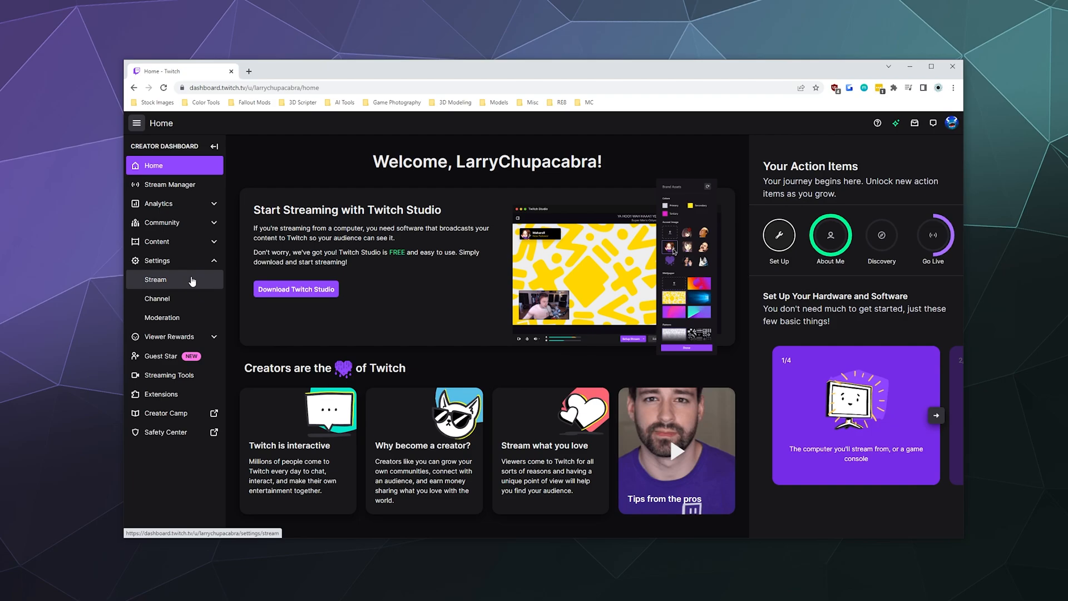
left_click(155, 279)
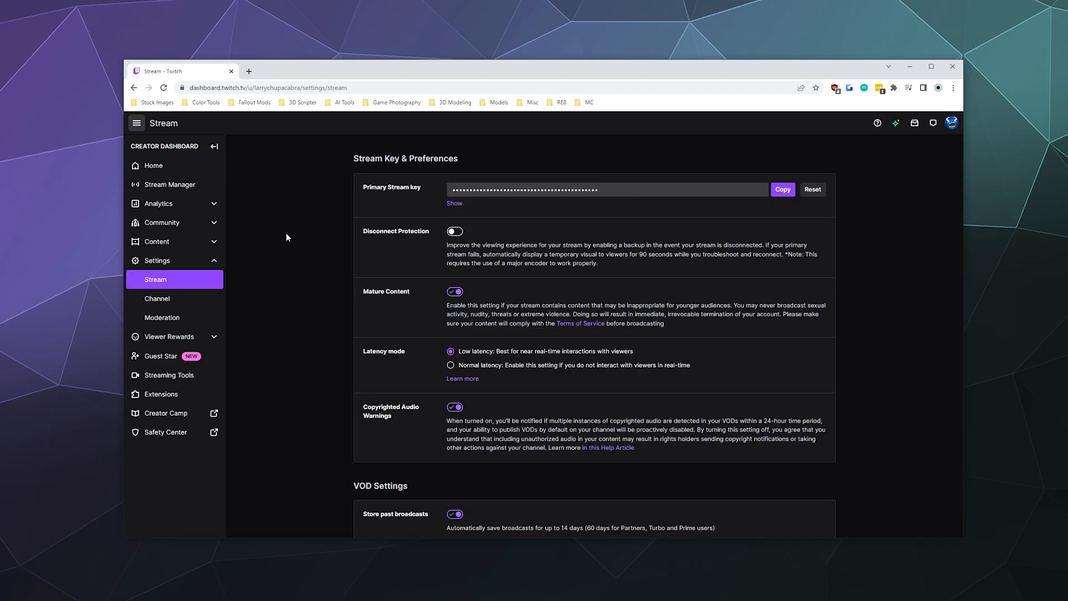
mouse_move(646, 187)
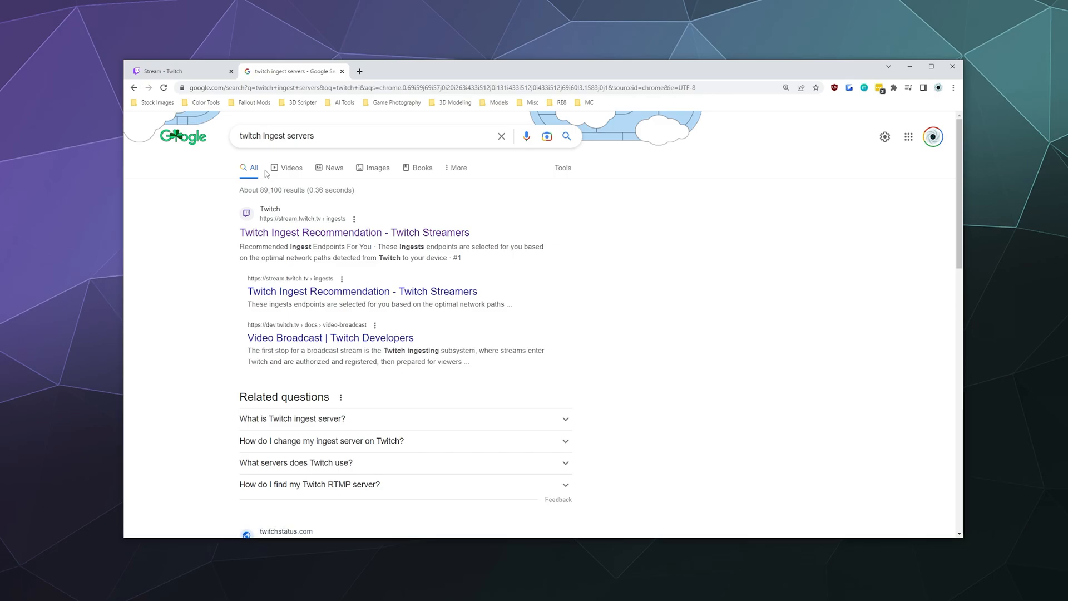
Open the Twitch Ingest Recommendation result from the 'twitch ingest servers' Google search
left_click(354, 233)
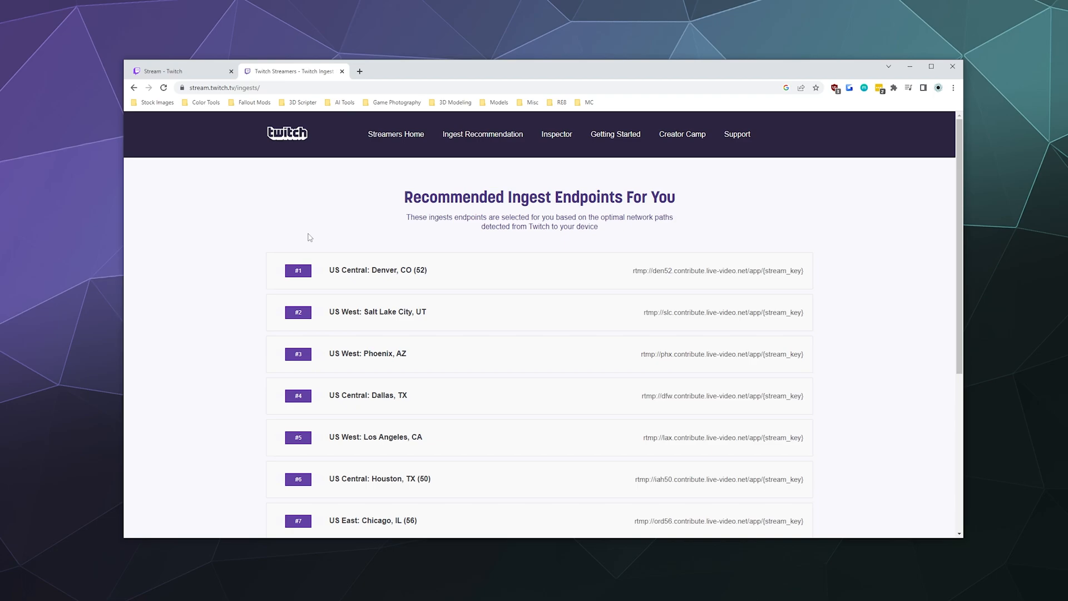
mouse_move(303, 233)
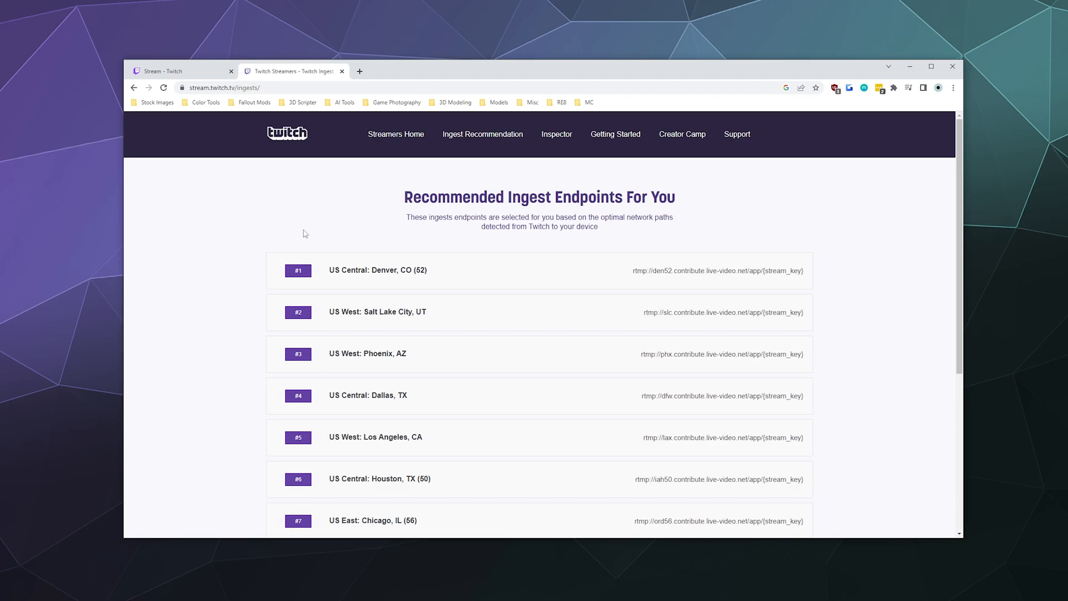
mouse_move(765, 270)
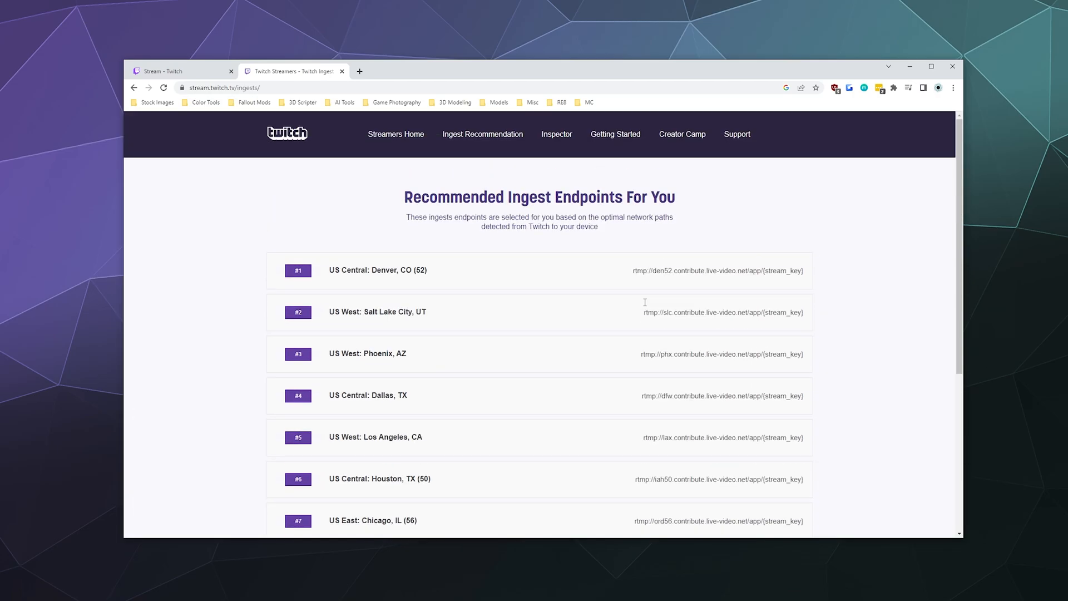
Scroll through the ten recommended ingest servers, Denver to San Francisco, then back up
scroll("down", 3)
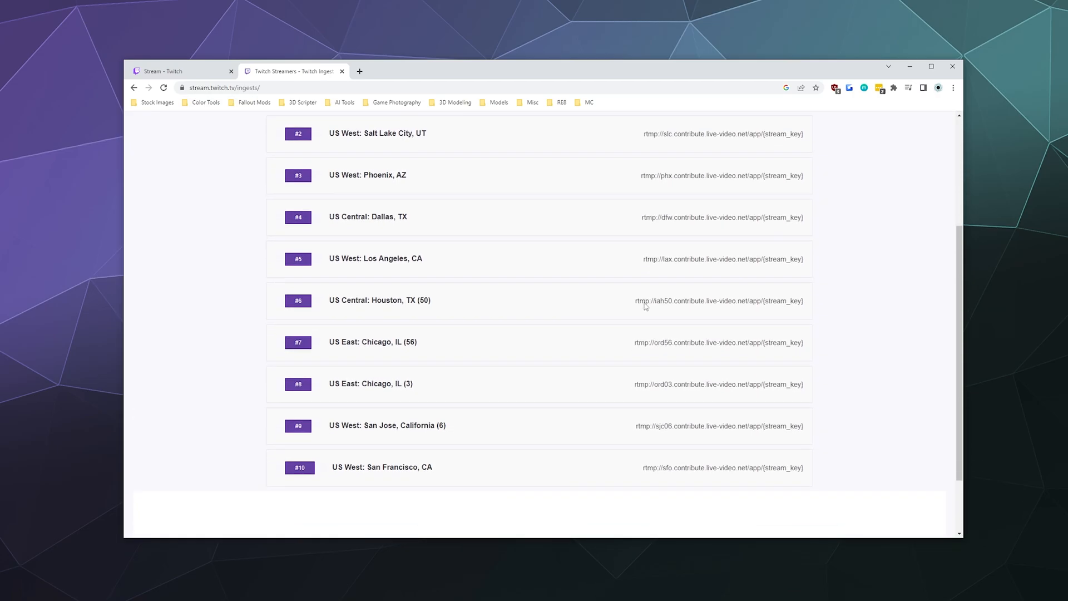
scroll("down", 3)
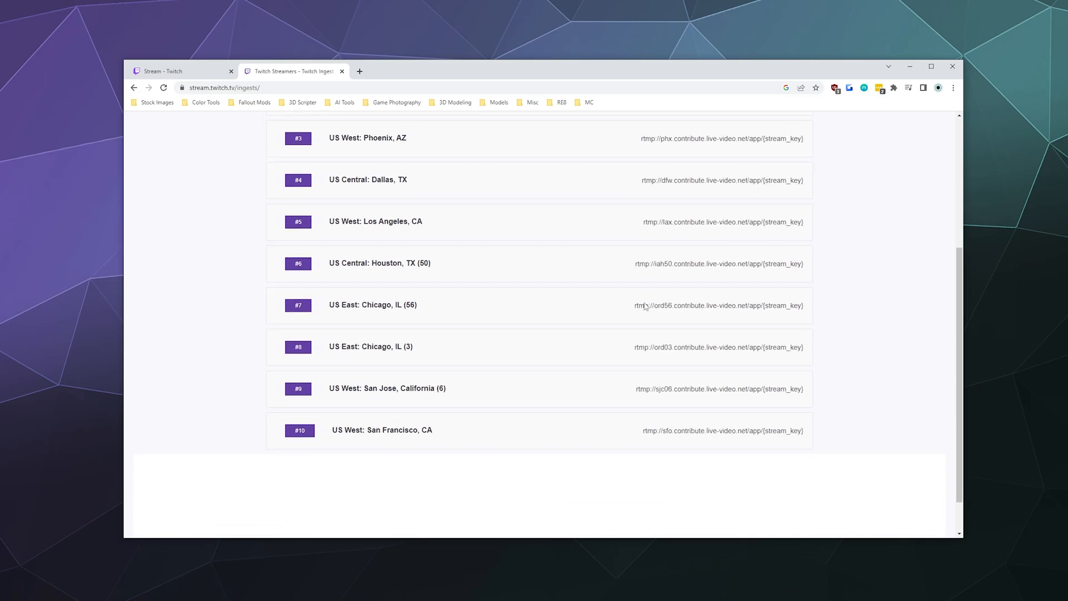
scroll("down", 3)
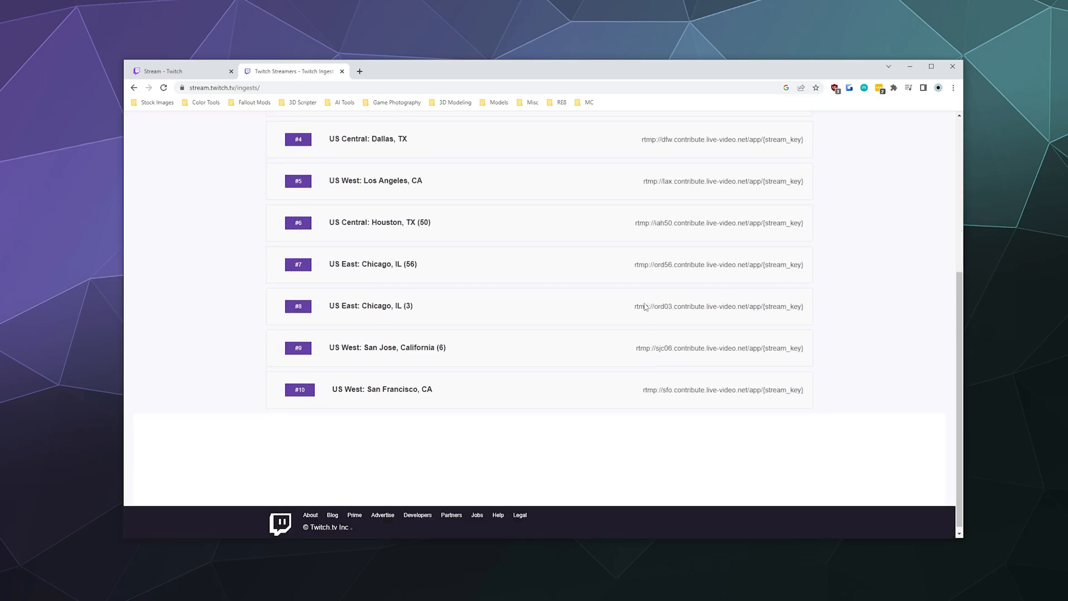
scroll("up", 3)
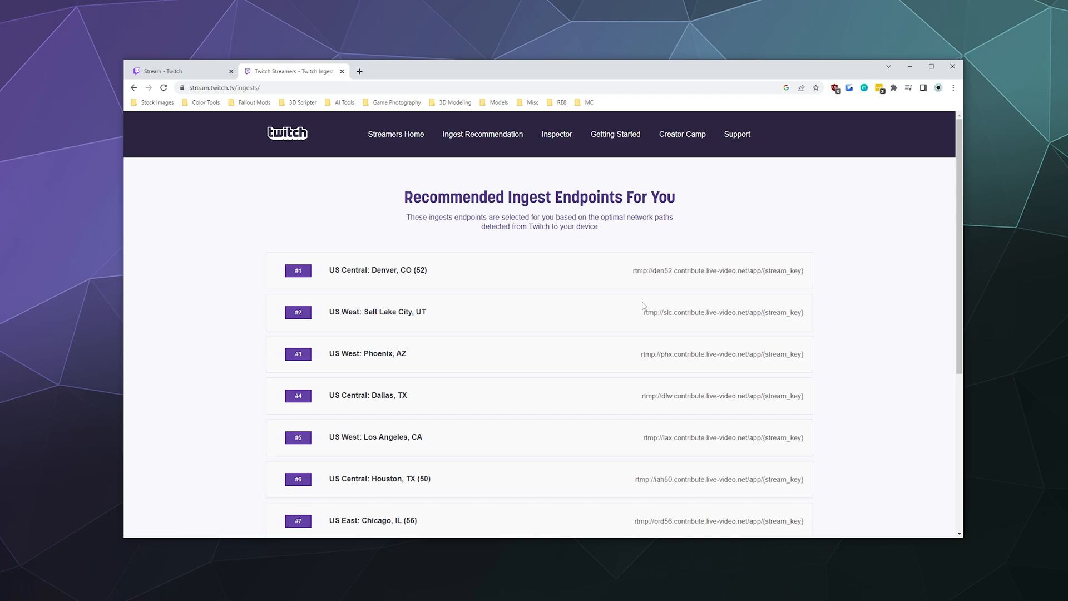
mouse_move(597, 308)
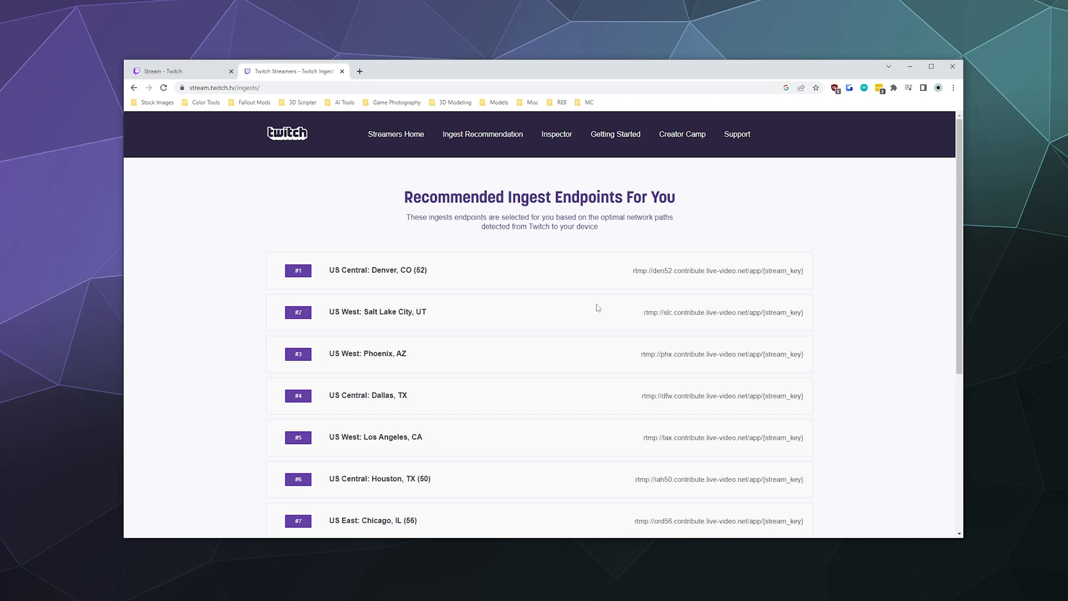